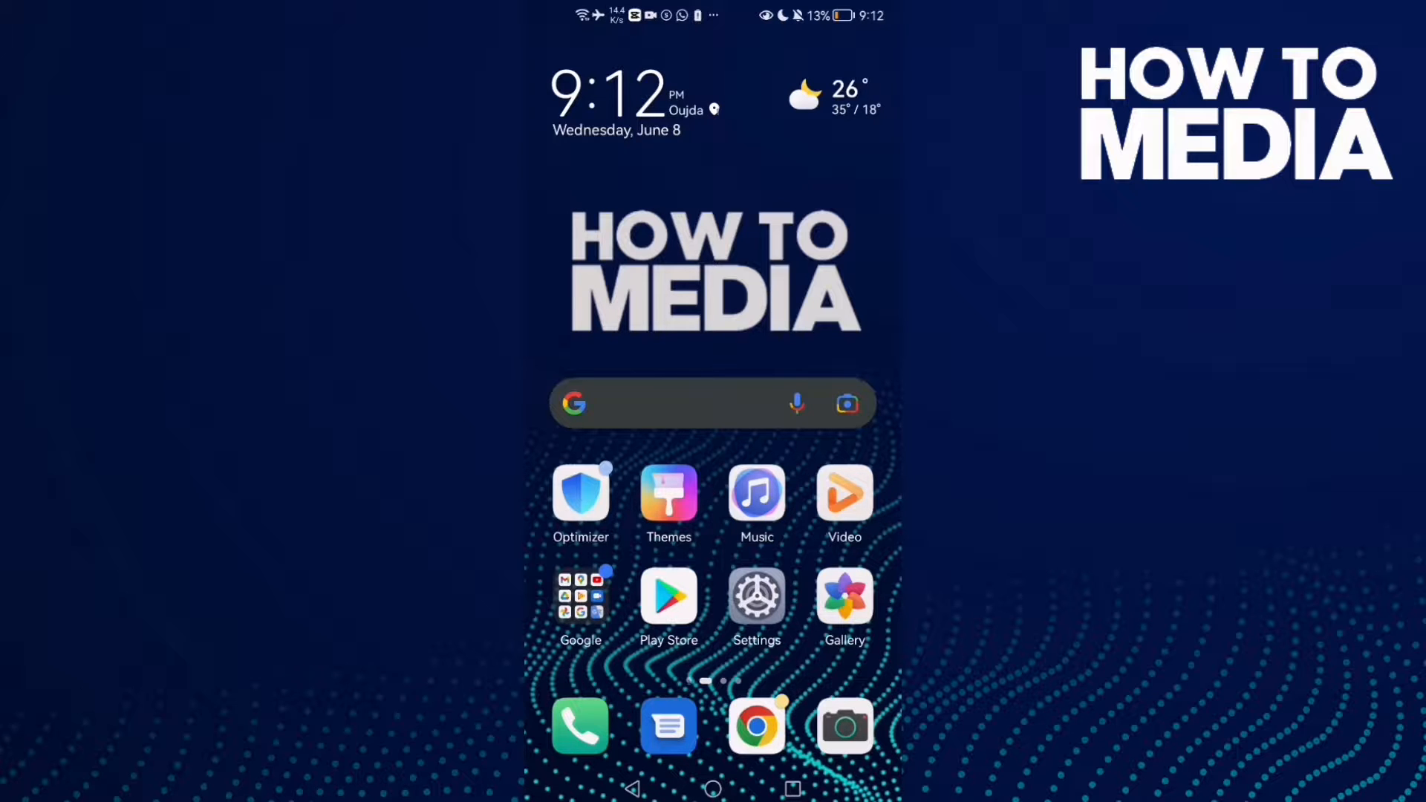
Step: Swipe to the next home screen page and launch Facebook Lite to its news feed
{"action": "scroll", "scroll_direction": "left", "scroll_amount": 3}
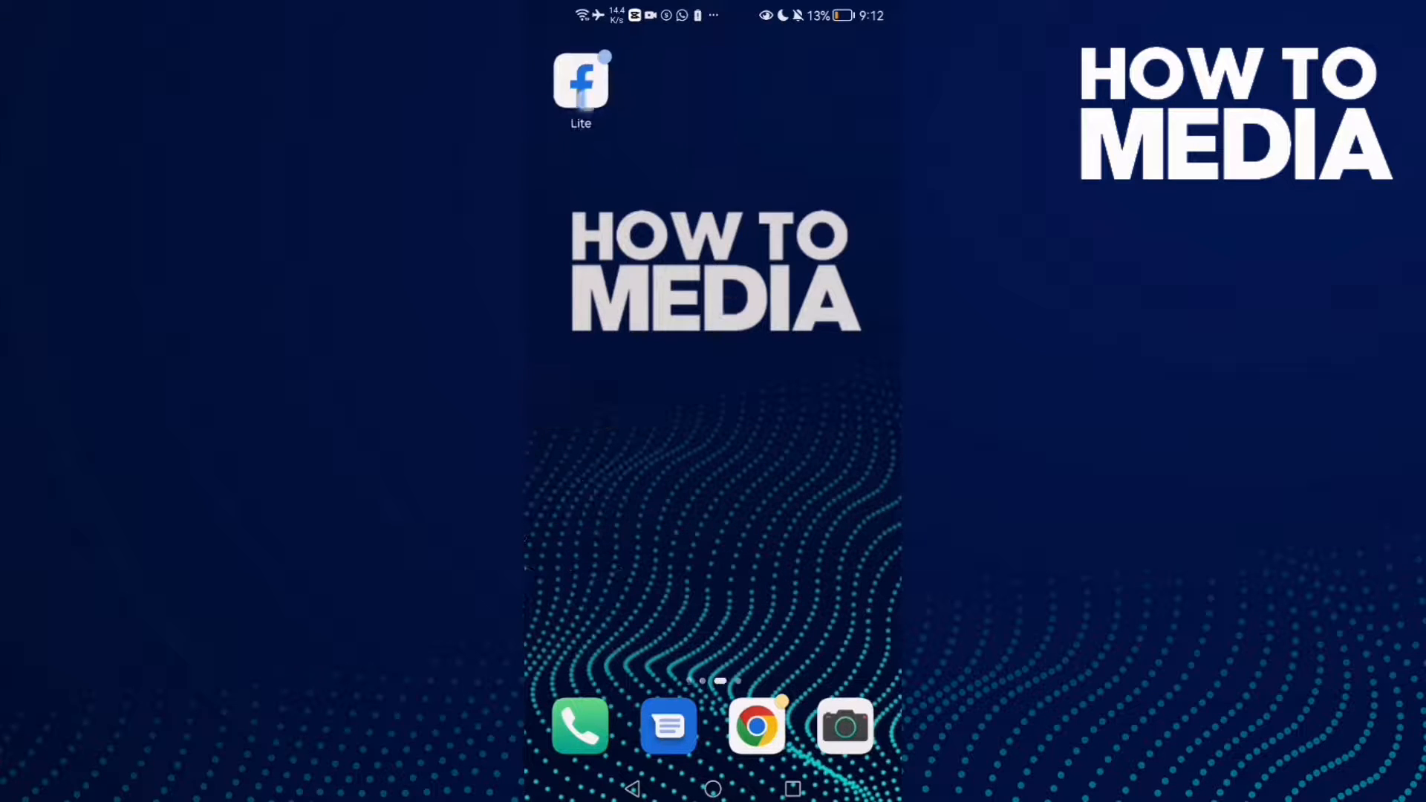
{"action": "left_click", "coordinate": [581, 81]}
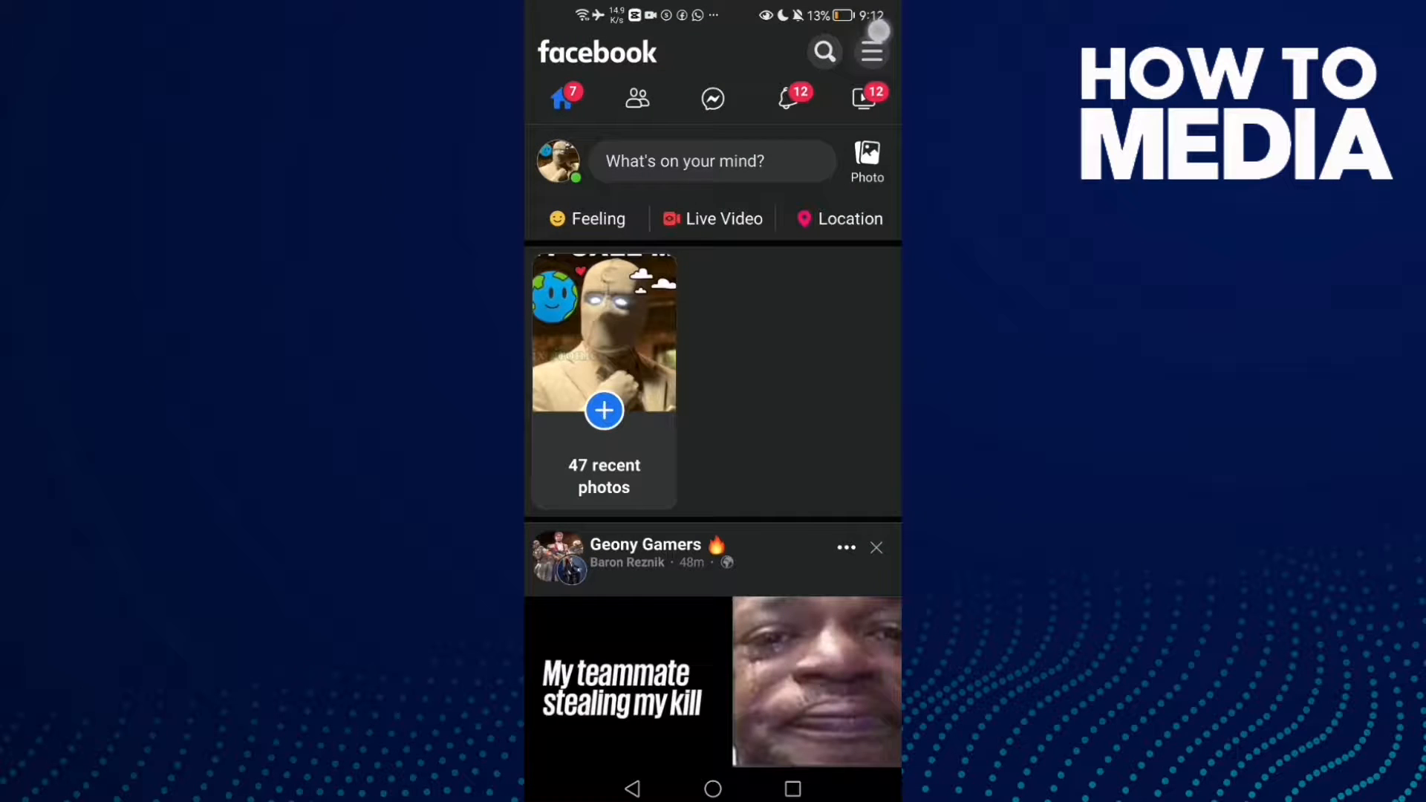
Step: From the menu's Pages list, reach the Gamess page and its settings
{"action": "left_click", "coordinate": [870, 52]}
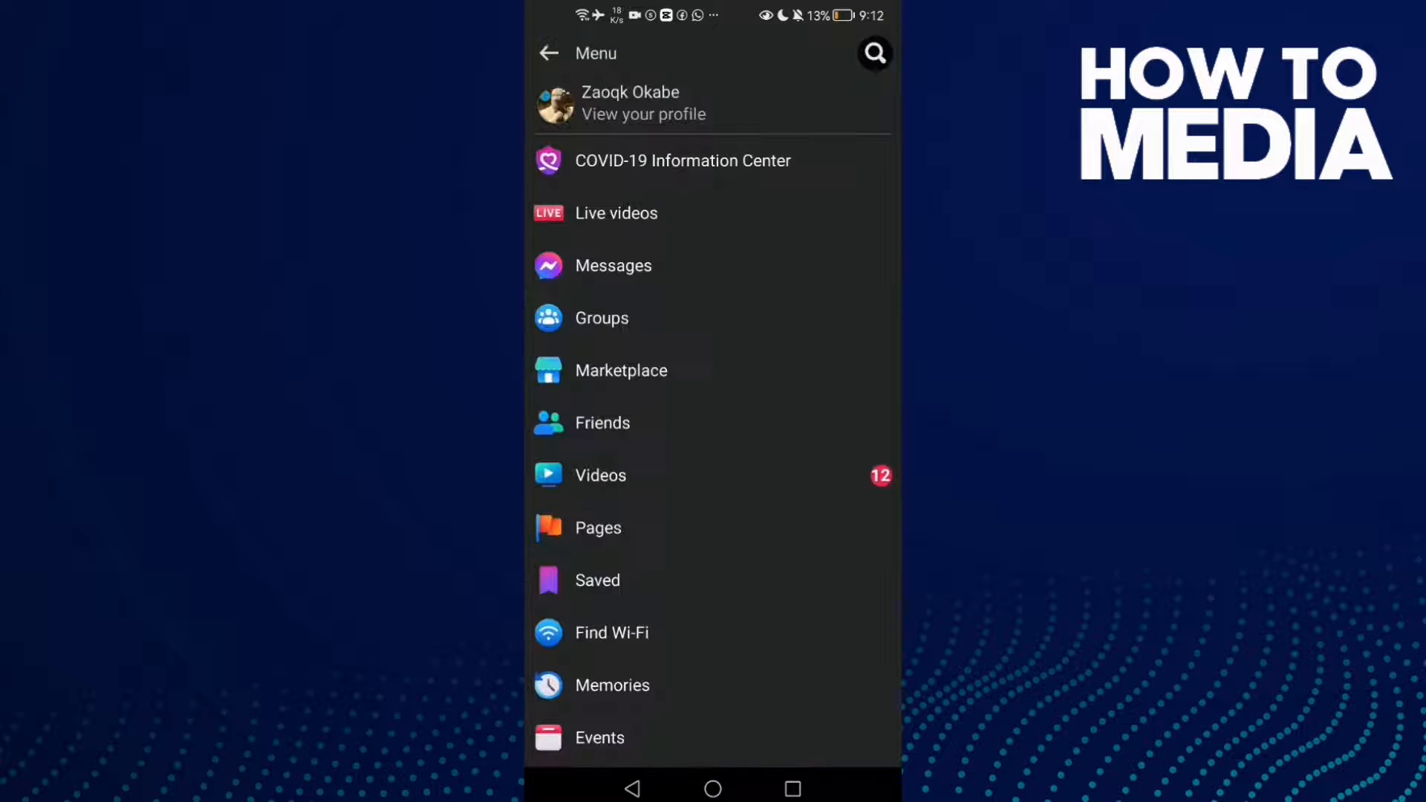
{"action": "scroll", "scroll_direction": "down", "scroll_amount": 3}
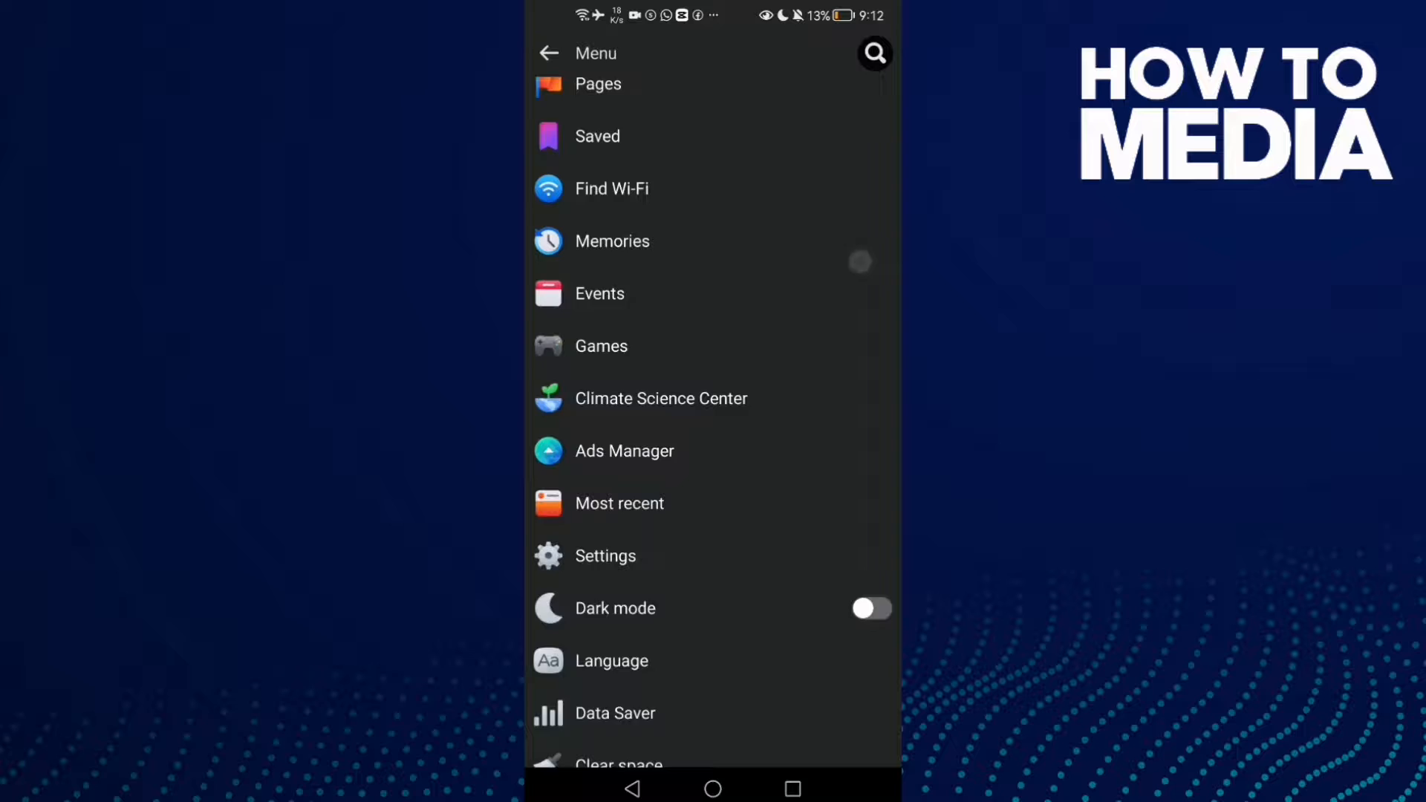
{"action": "left_click", "coordinate": [597, 83]}
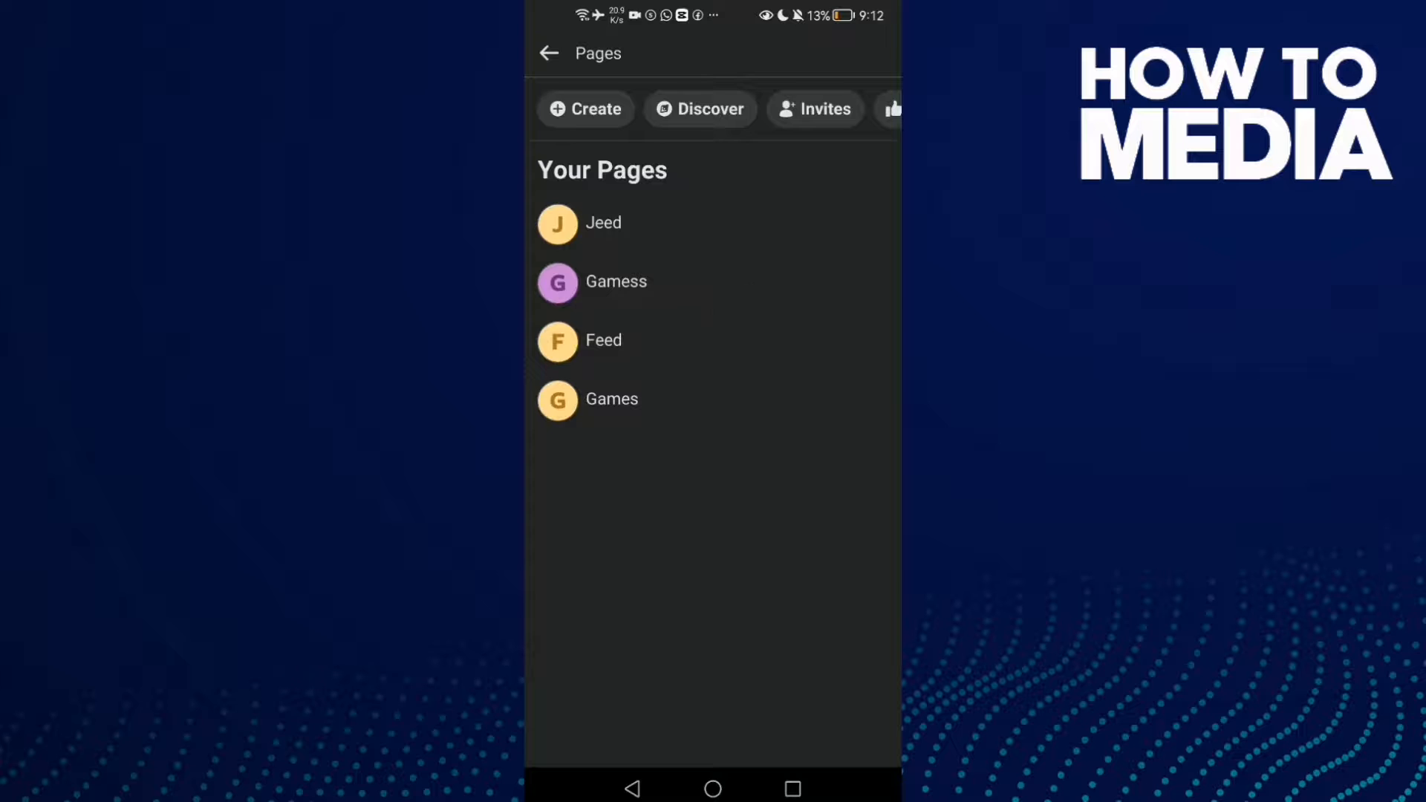
{"action": "left_click", "coordinate": [615, 281]}
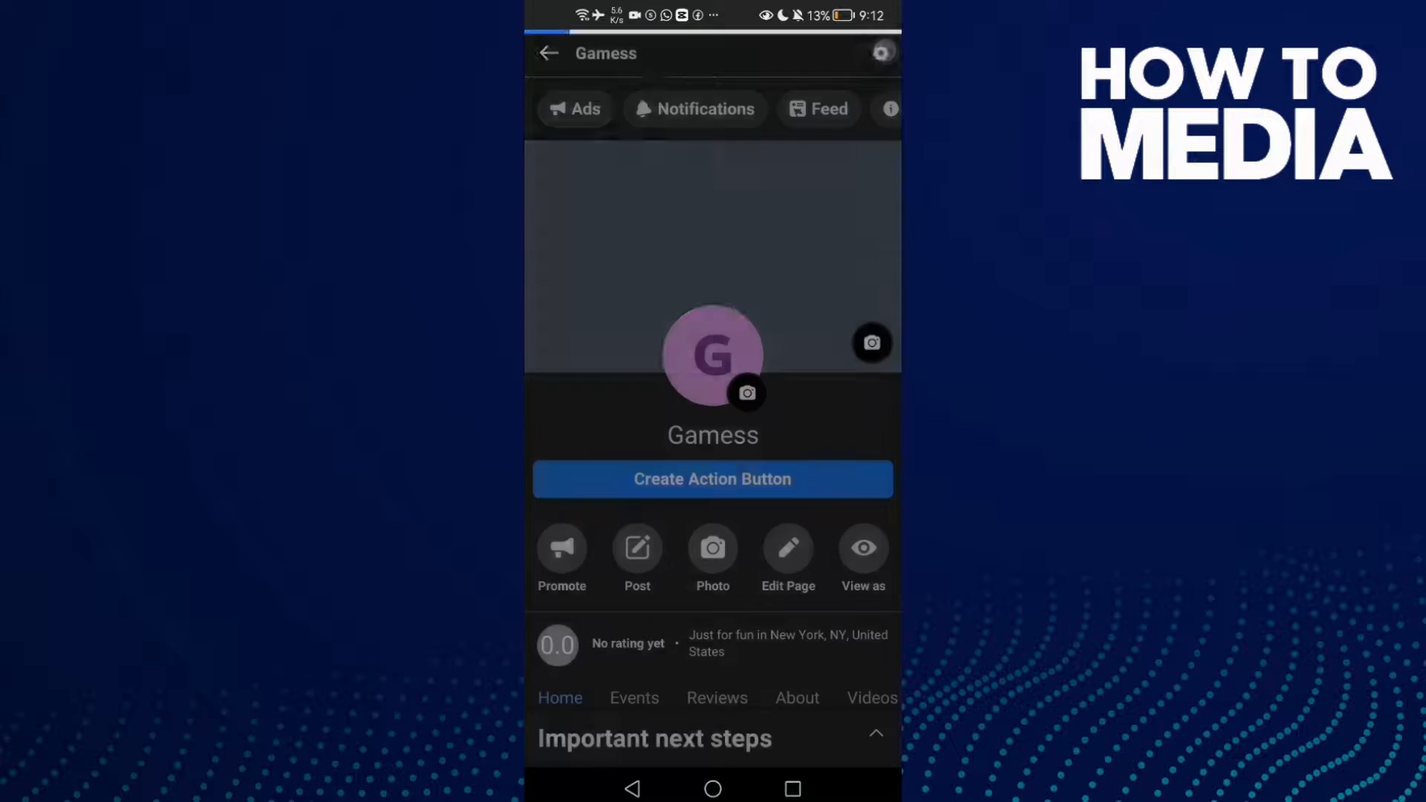
{"action": "left_click", "coordinate": [881, 52]}
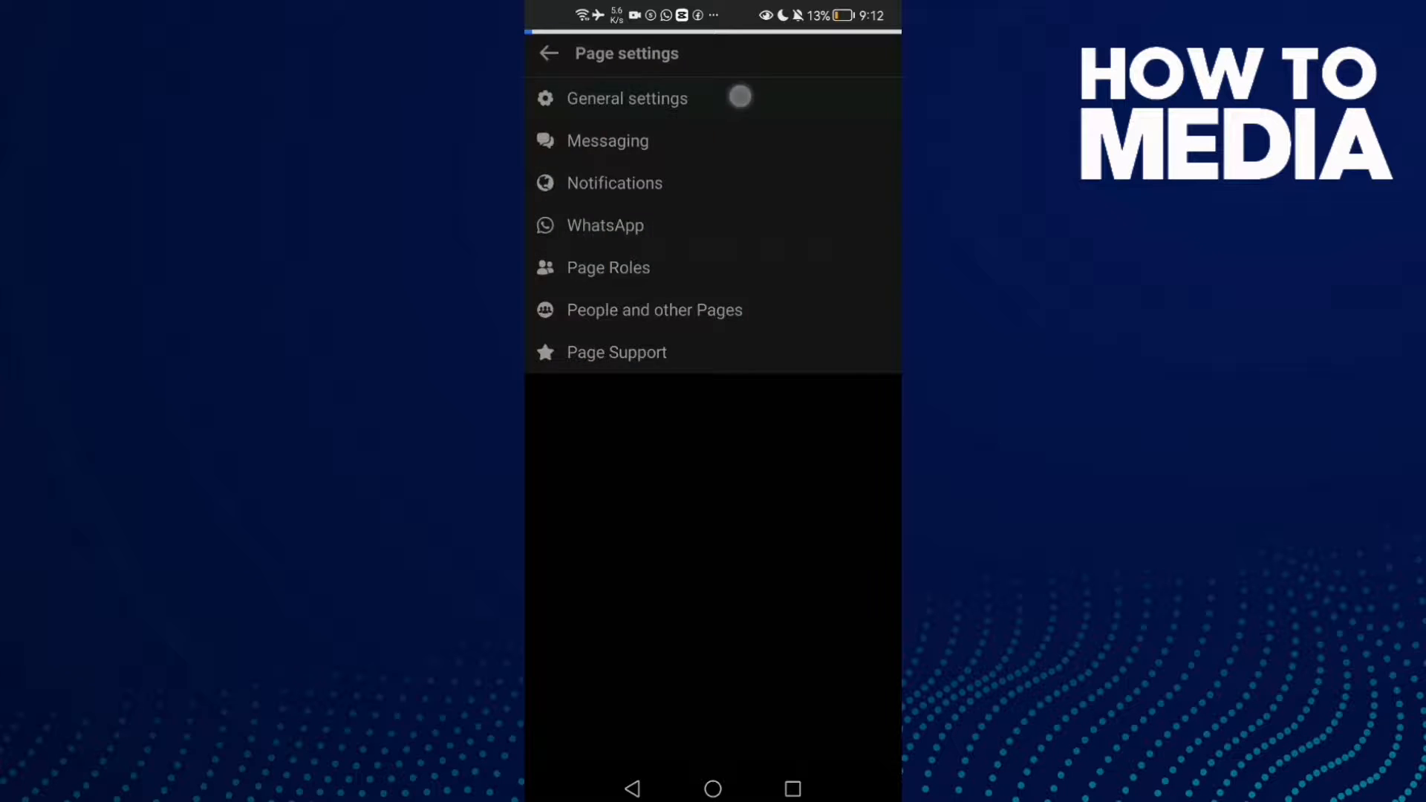
Step: In General settings toggle Page Updates Off then back On, then leave the settings
{"action": "left_click", "coordinate": [625, 98]}
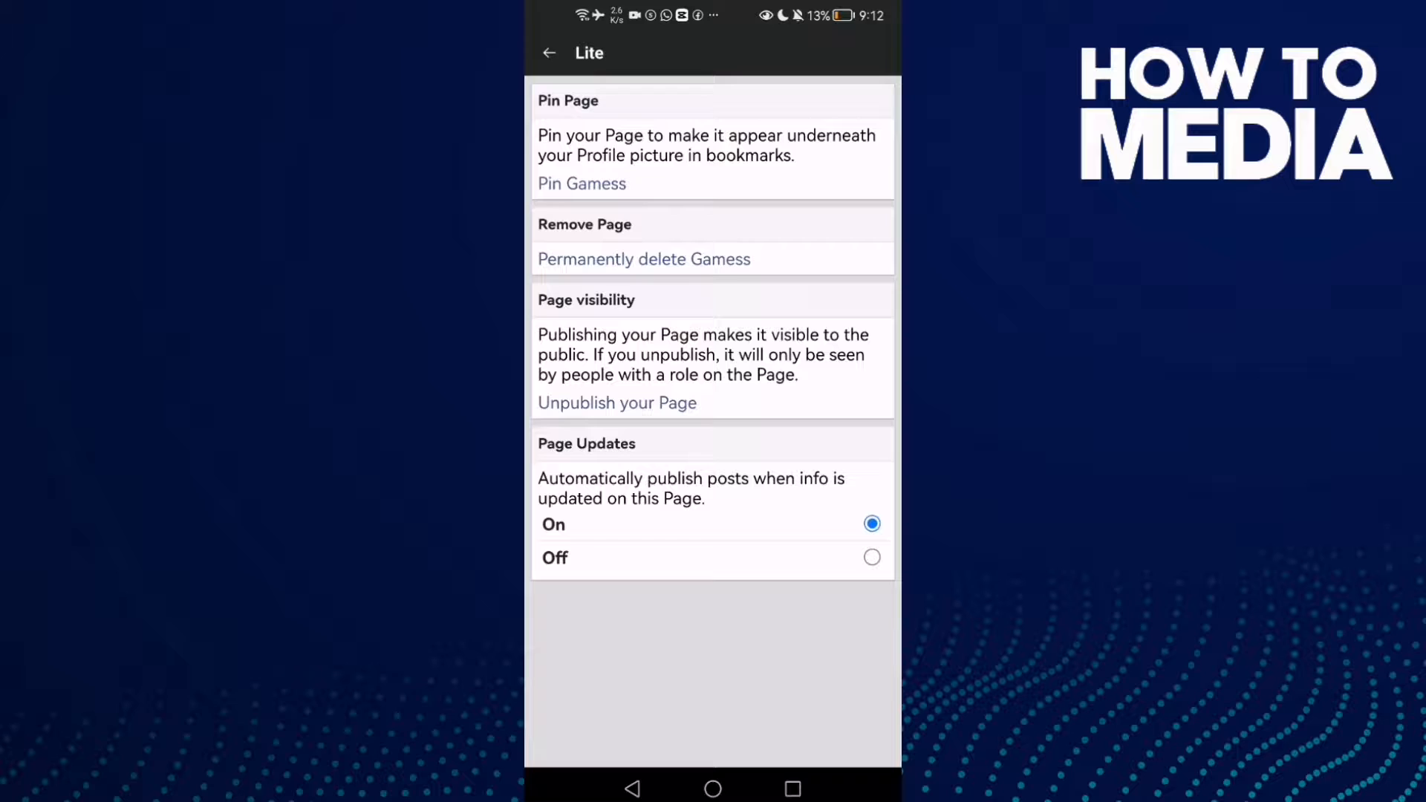
{"action": "left_click", "coordinate": [870, 557]}
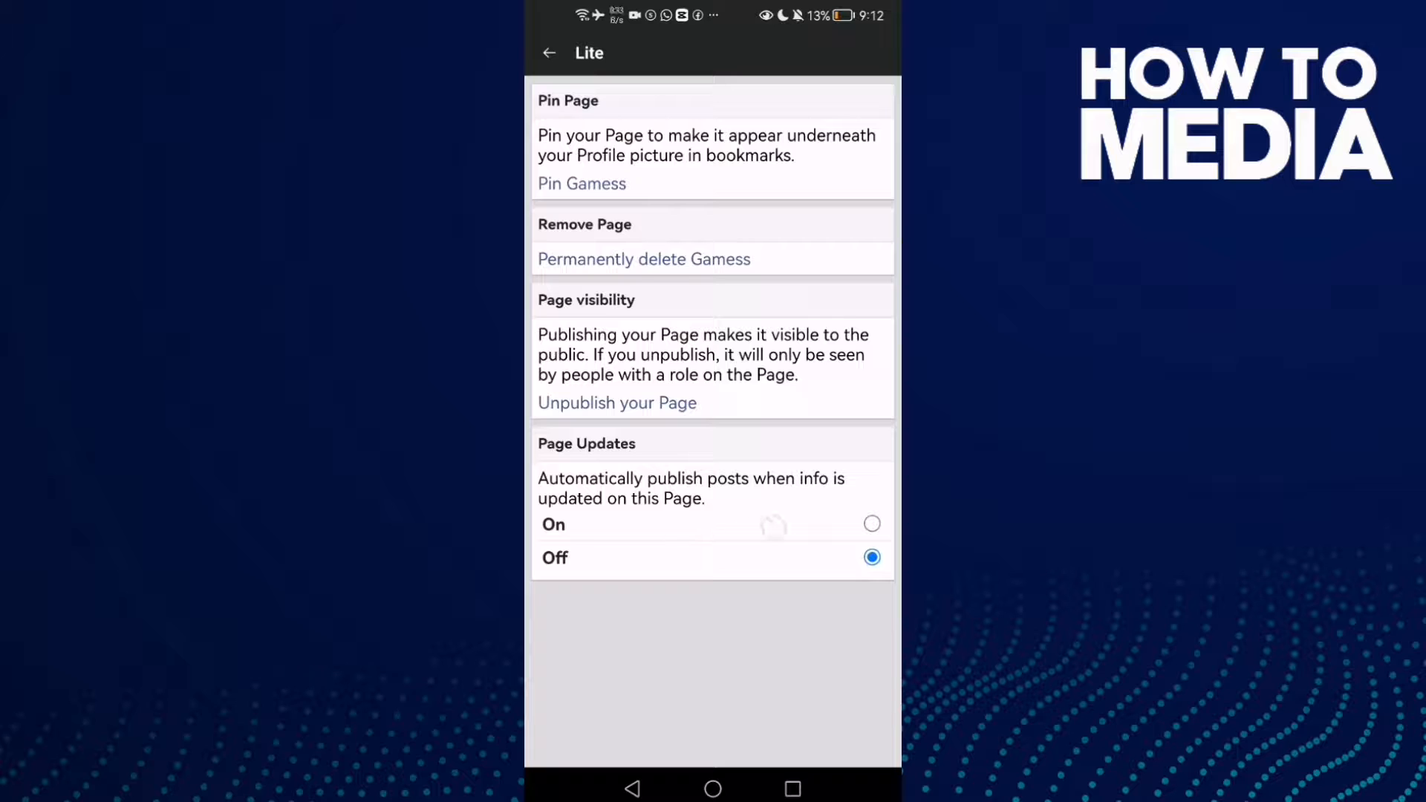
{"action": "left_click", "coordinate": [870, 524]}
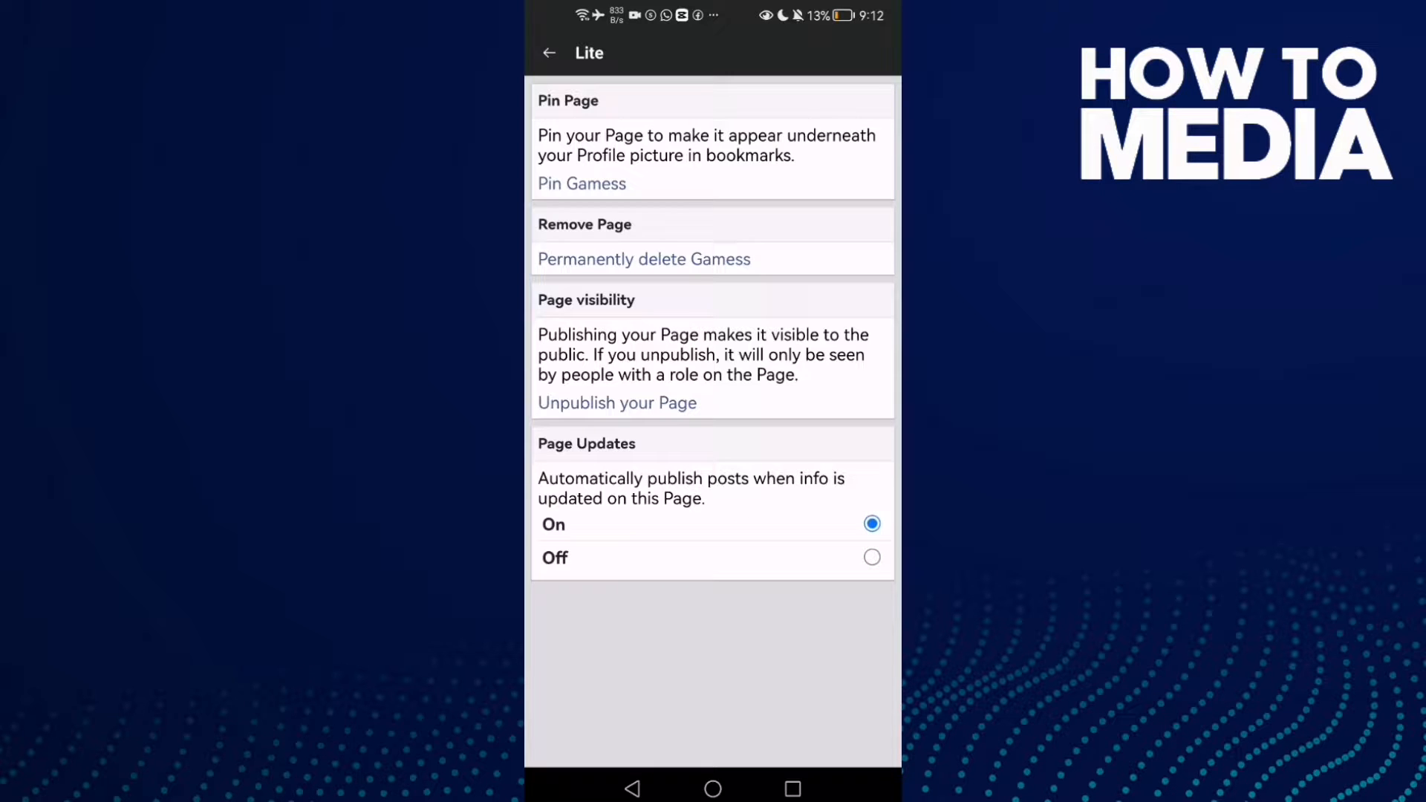
{"action": "left_click", "coordinate": [548, 54]}
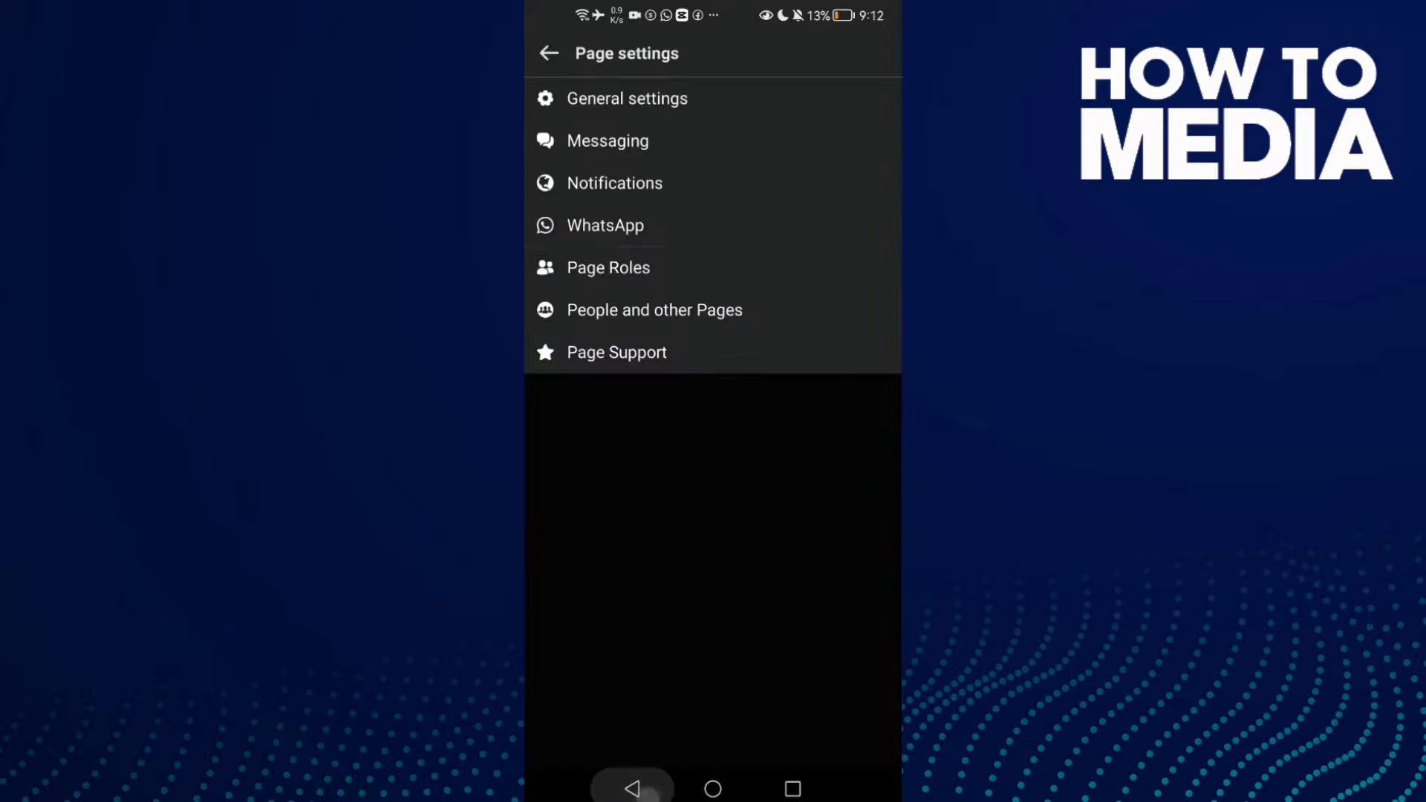
{"action": "left_click", "coordinate": [711, 788]}
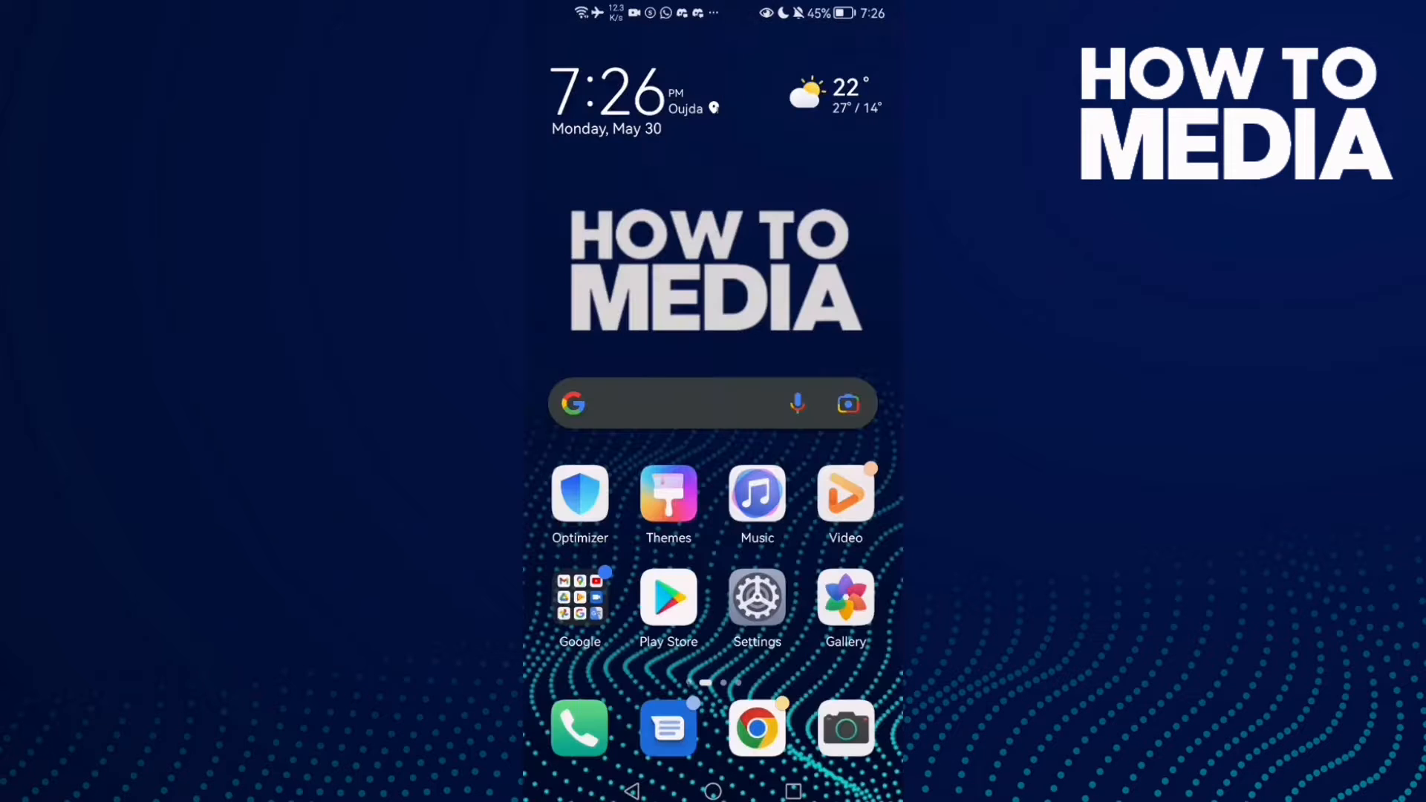